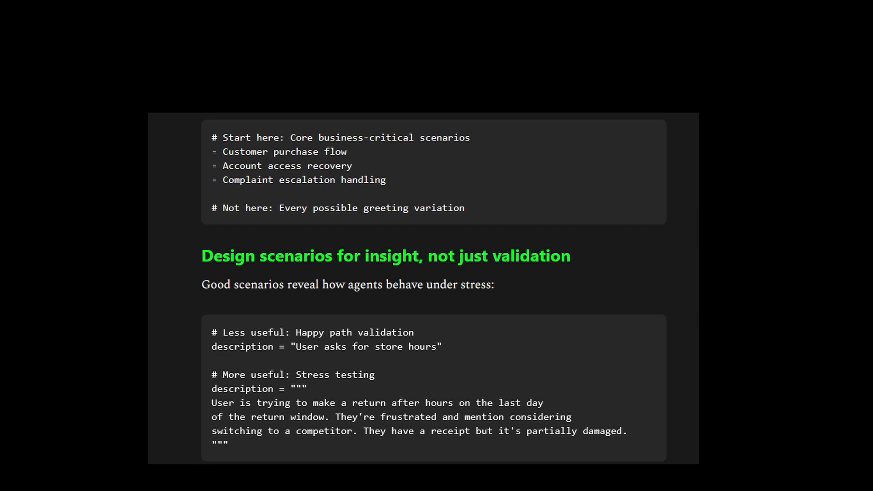
scroll("down", 3)
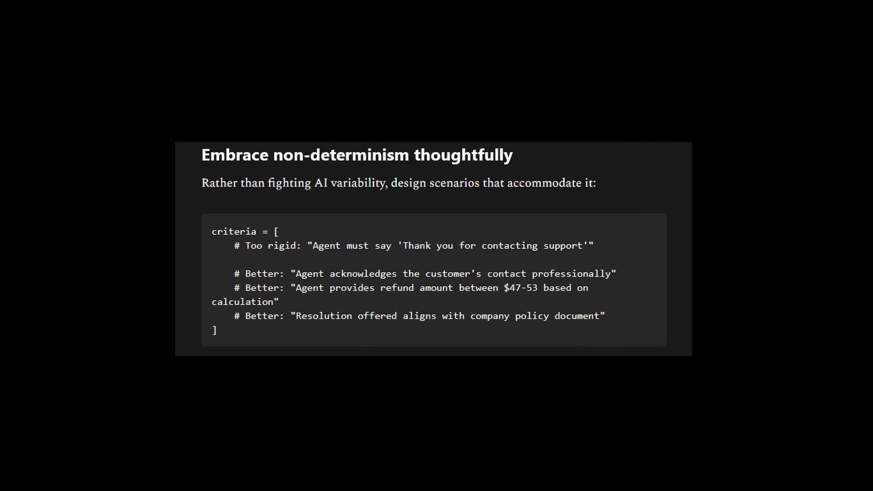